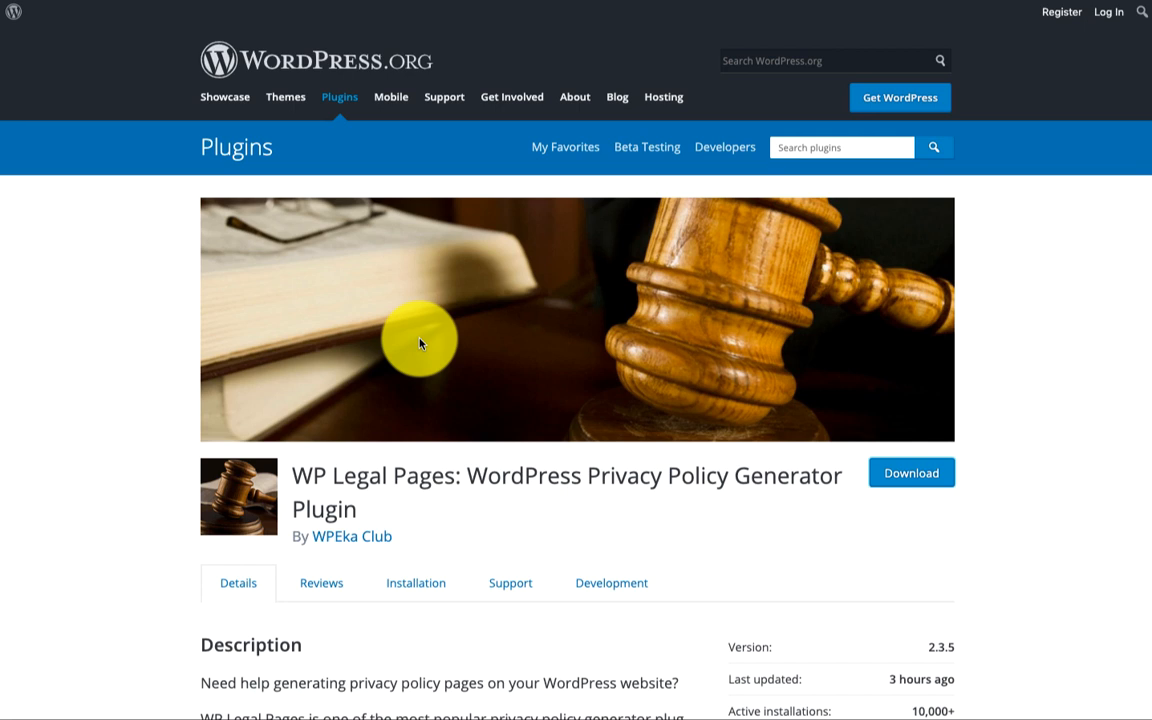
# Step: Review the WP Legal Pages listing on WordPress.org and download its zip file
pyautogui.scroll(-3)
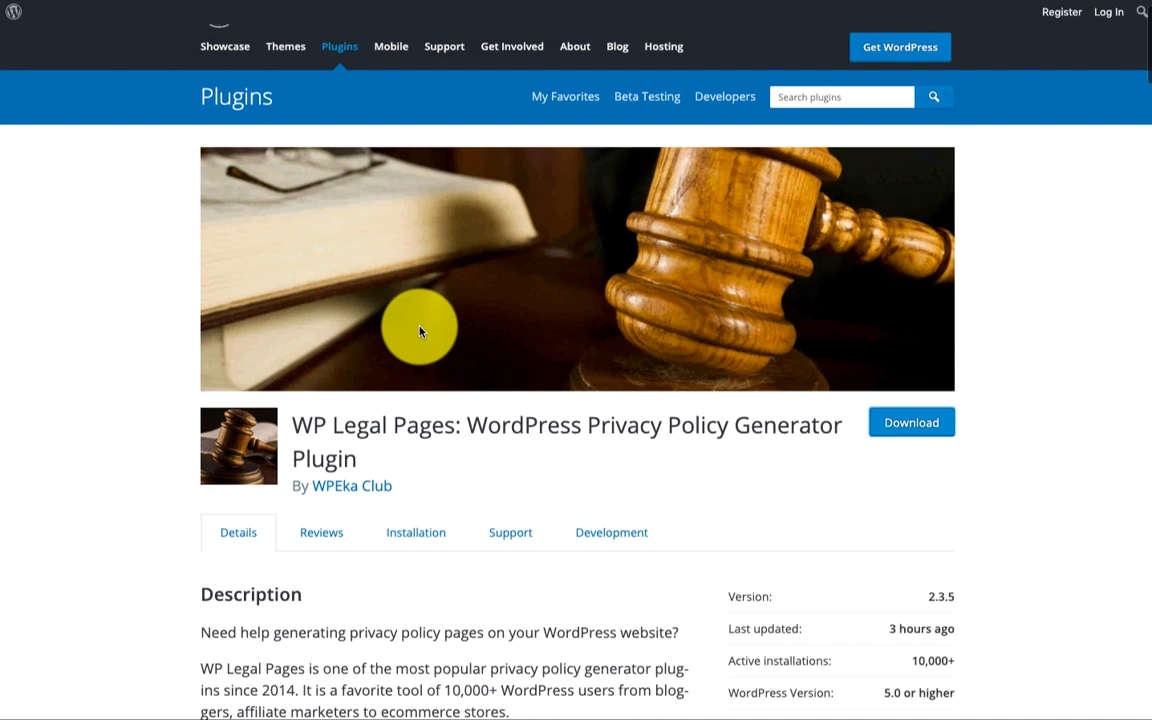
pyautogui.scroll(-3)
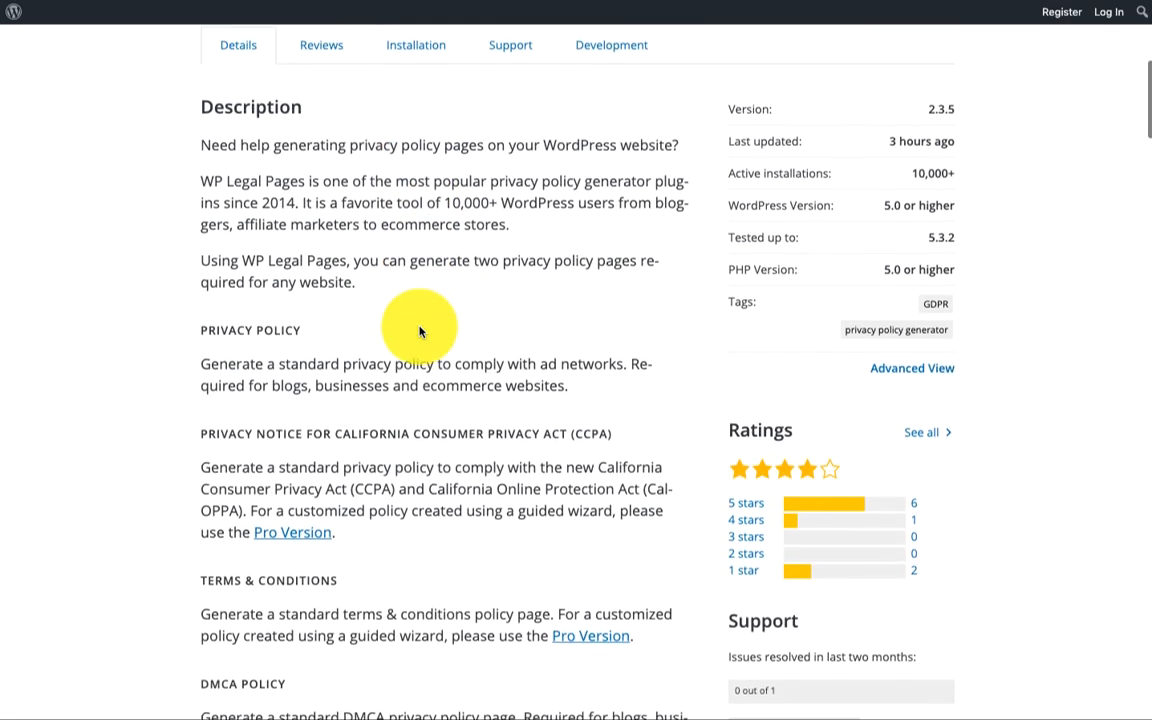
pyautogui.scroll(-3)
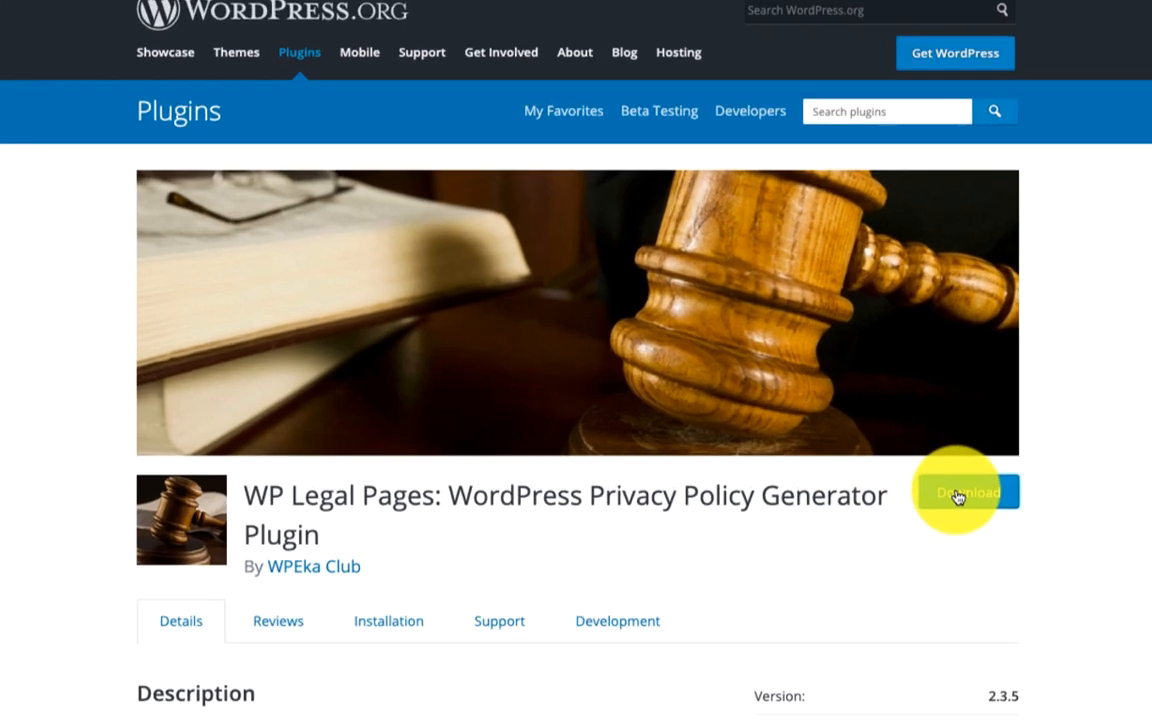
pyautogui.scroll(-3)
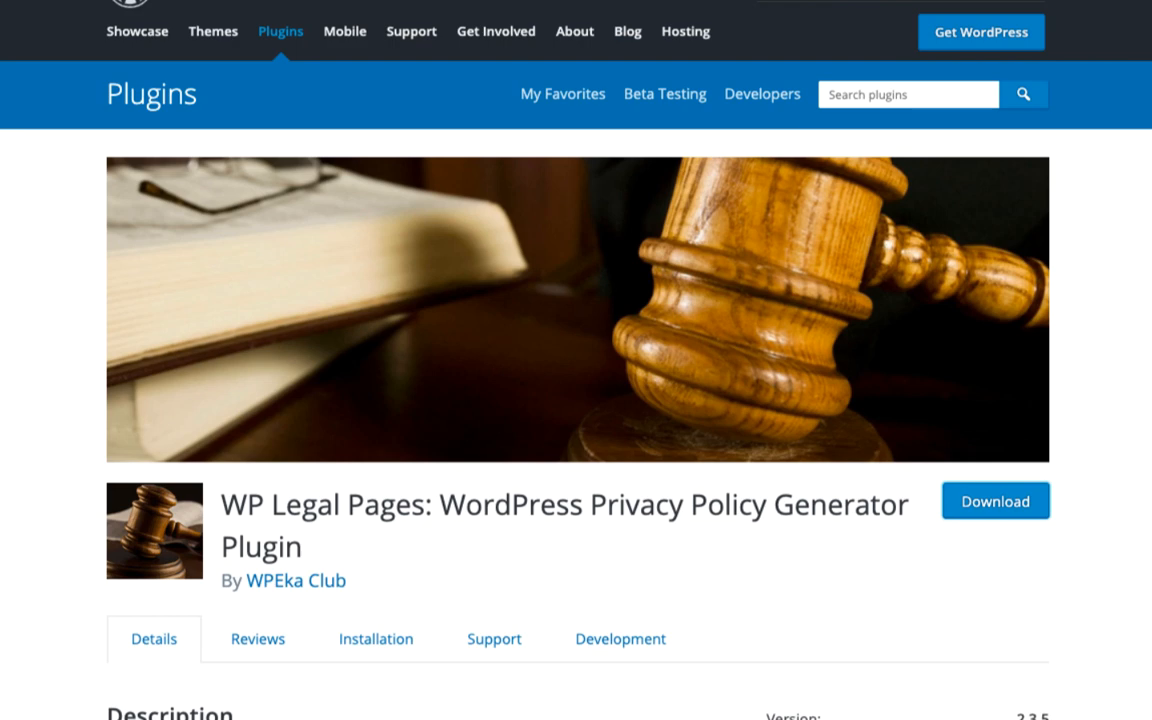
pyautogui.click(994, 500)
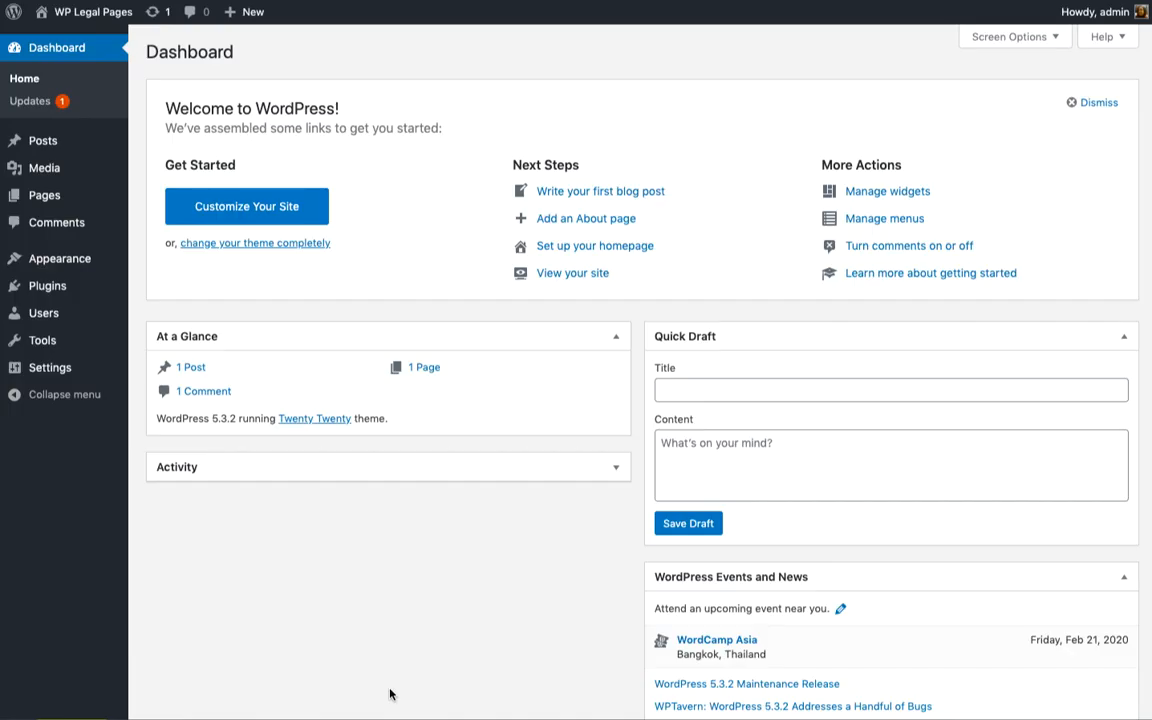
pyautogui.moveTo(136, 312)
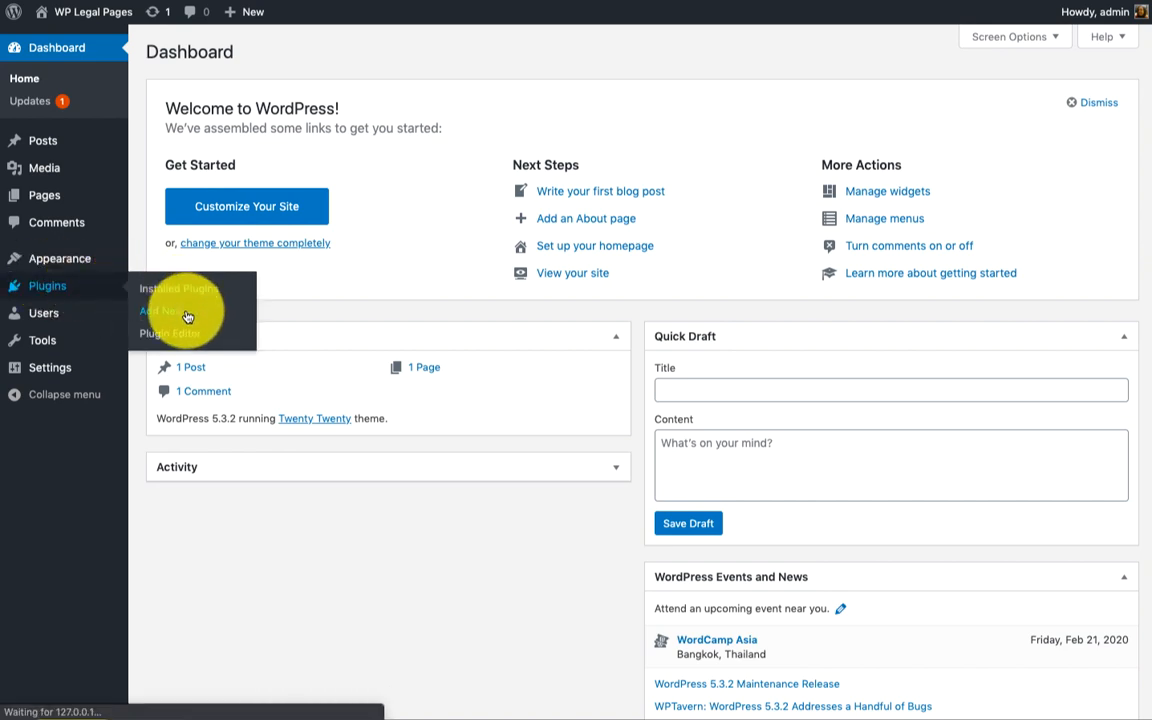
# Step: Upload wplegalpages.2.3.5.zip via Plugins > Add New and install it
pyautogui.click(162, 310)
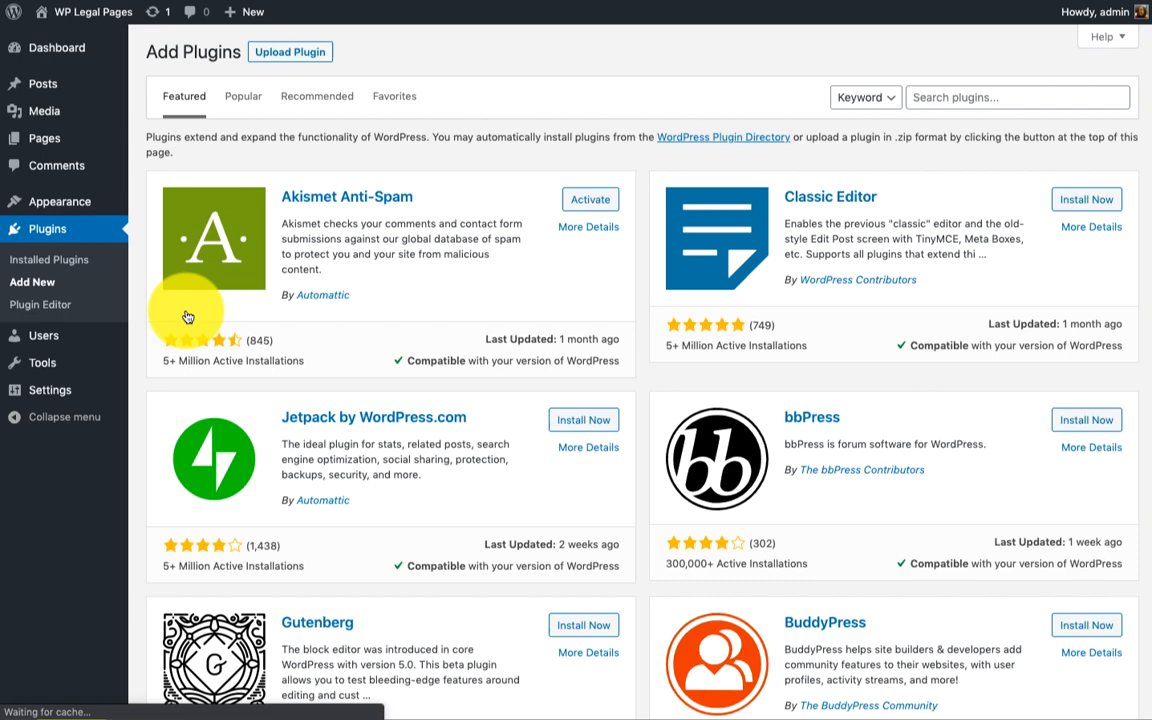
pyautogui.click(290, 52)
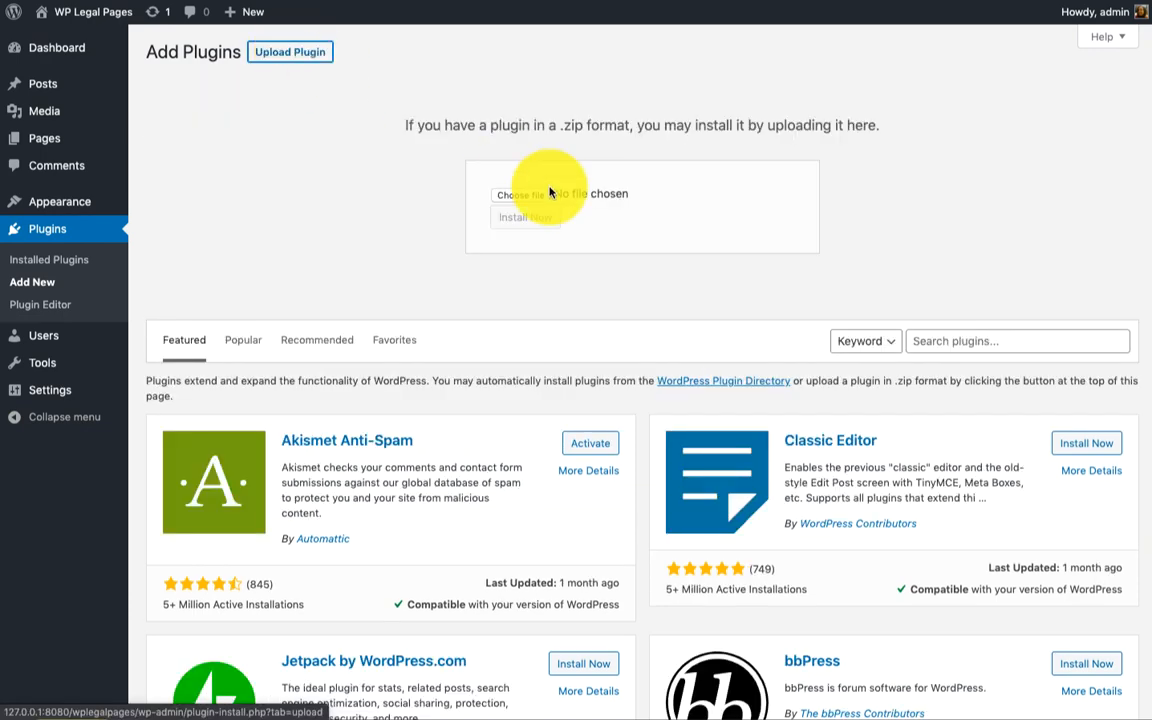
pyautogui.click(516, 194)
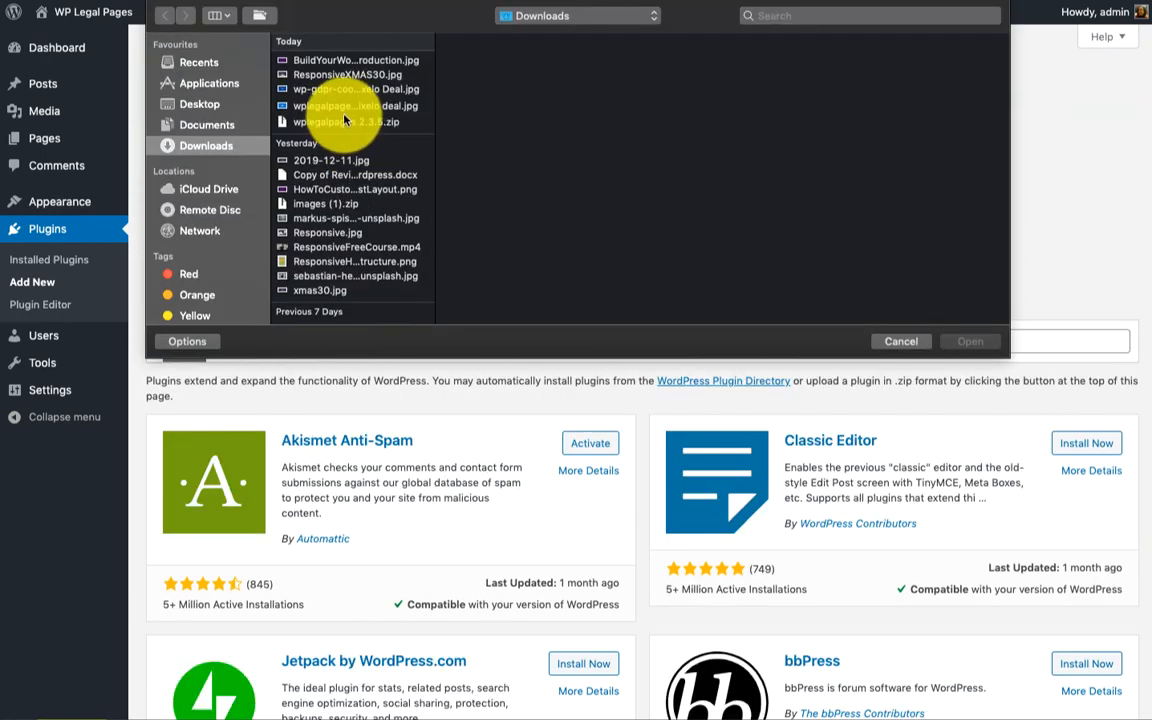
pyautogui.click(348, 122)
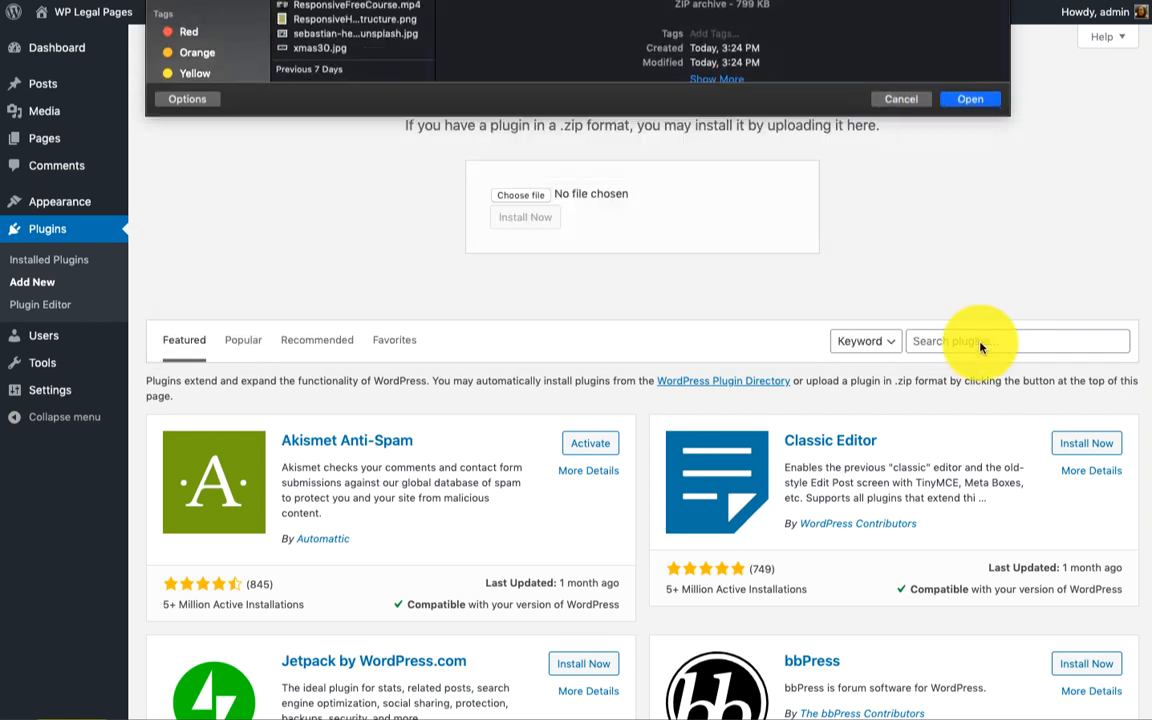
pyautogui.click(968, 98)
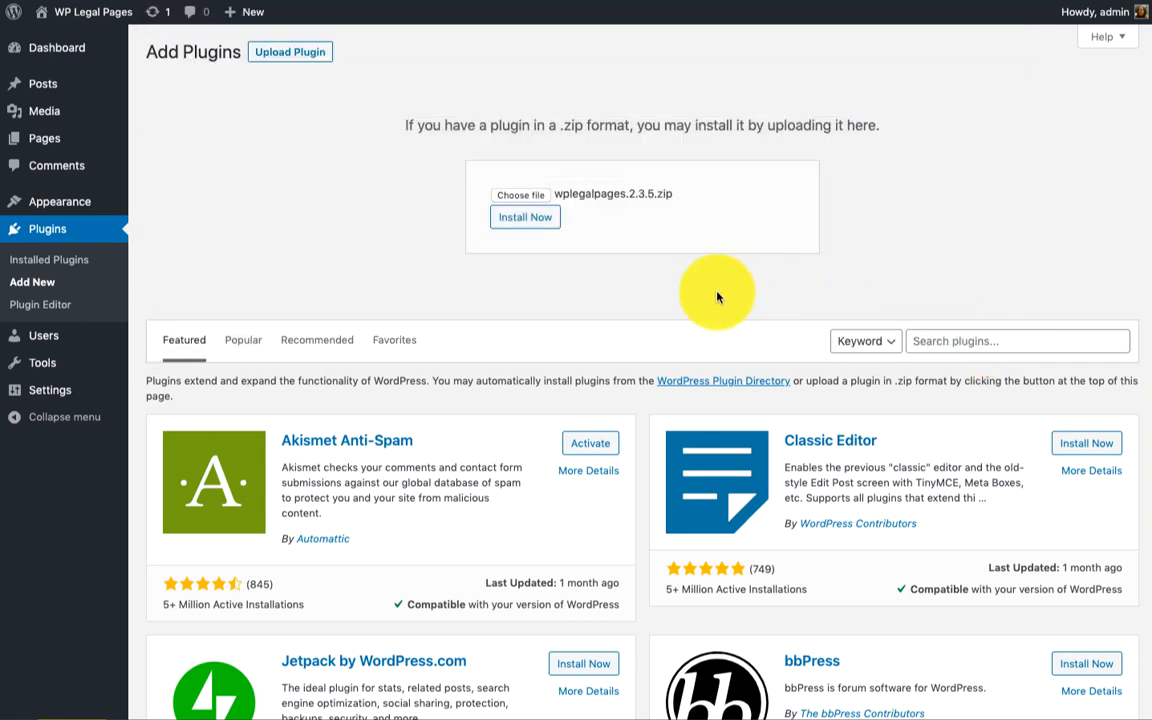
pyautogui.click(524, 216)
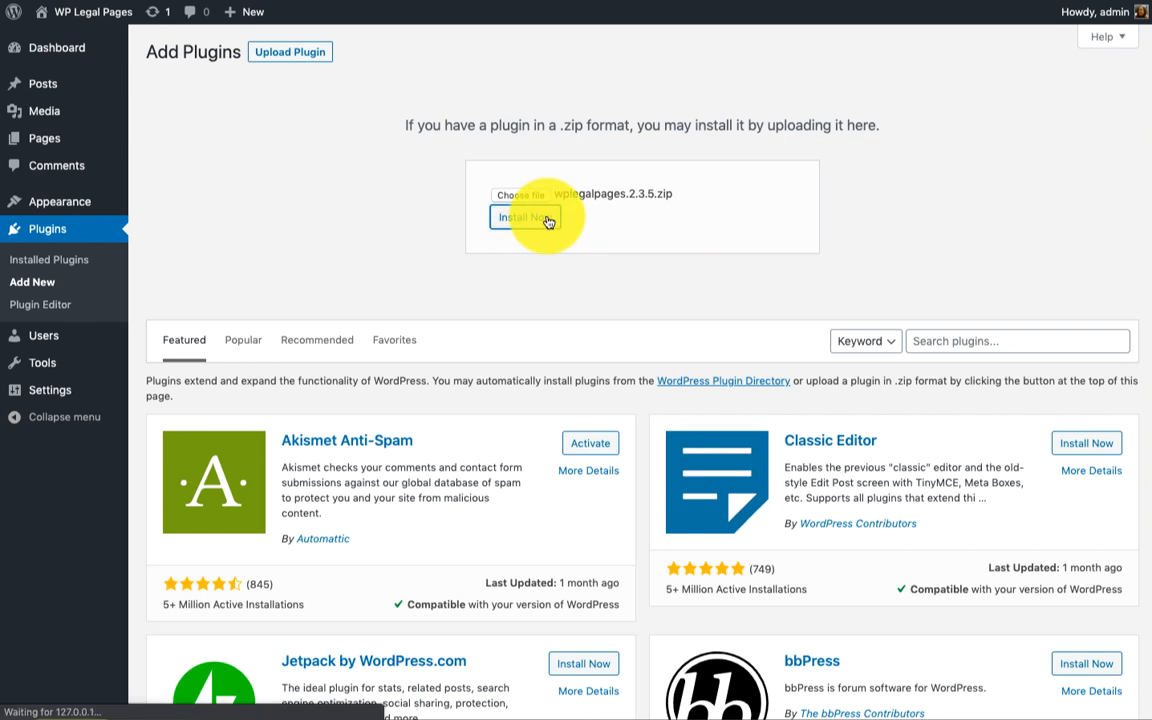
pyautogui.click(524, 216)
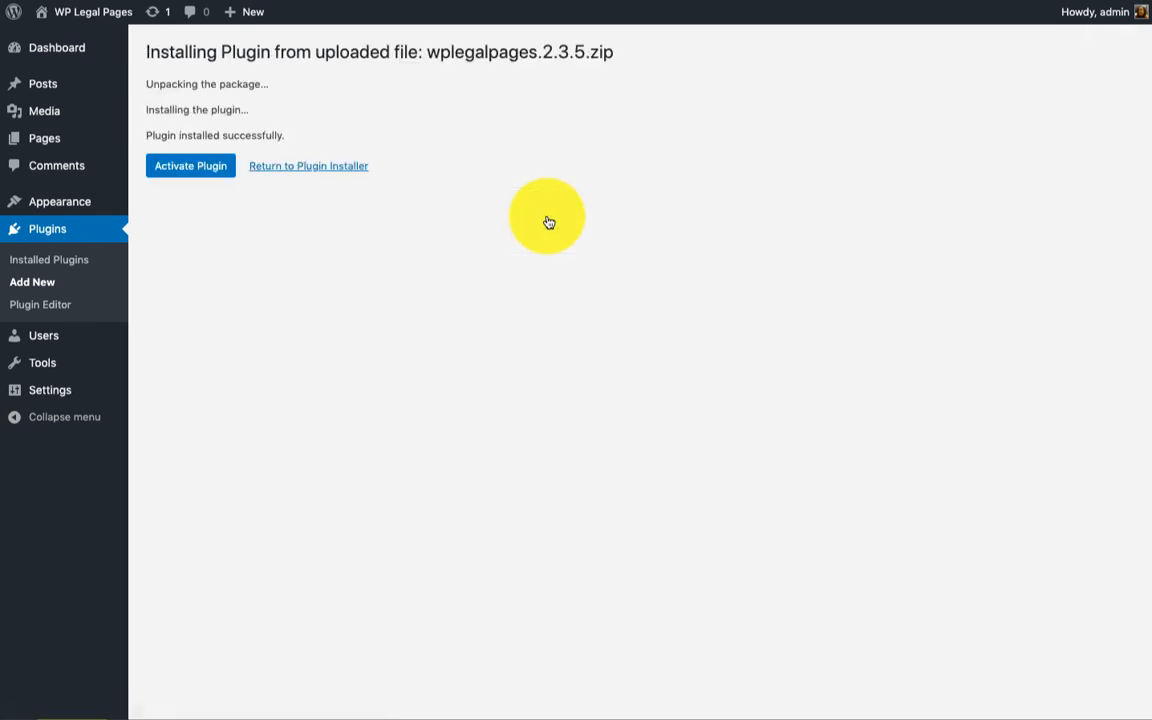
pyautogui.moveTo(532, 216)
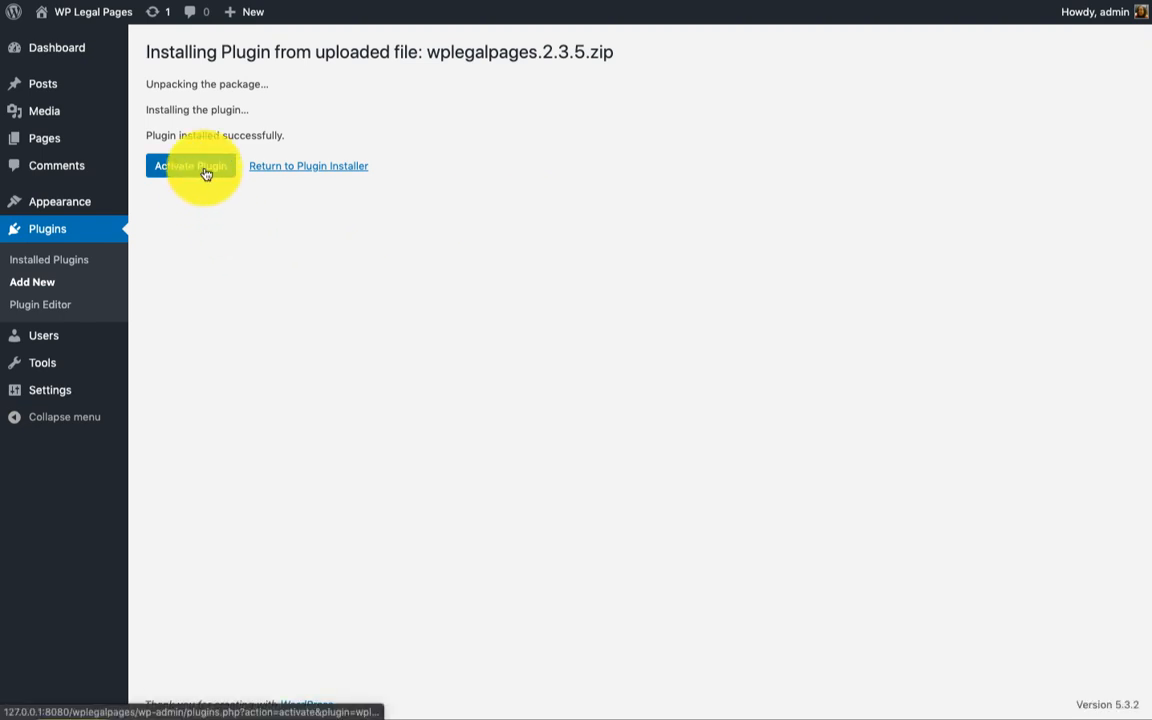
# Step: Activate the newly installed WP Legal Pages plugin from the install result
pyautogui.click(192, 164)
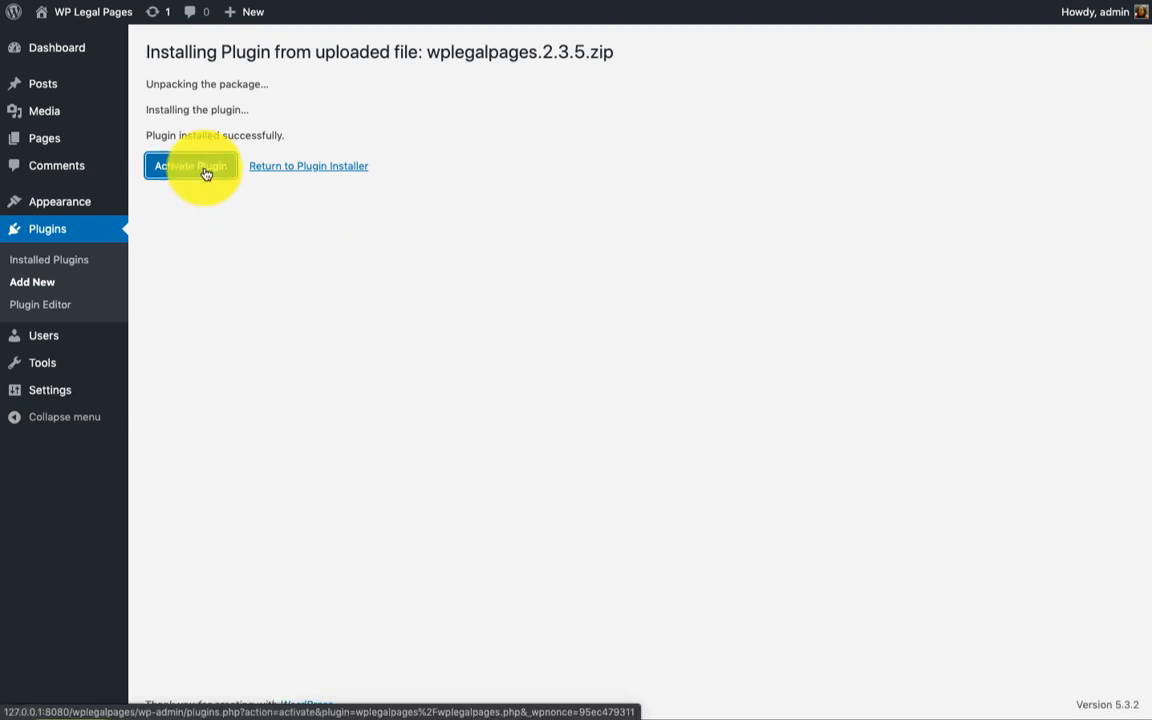
pyautogui.click(190, 166)
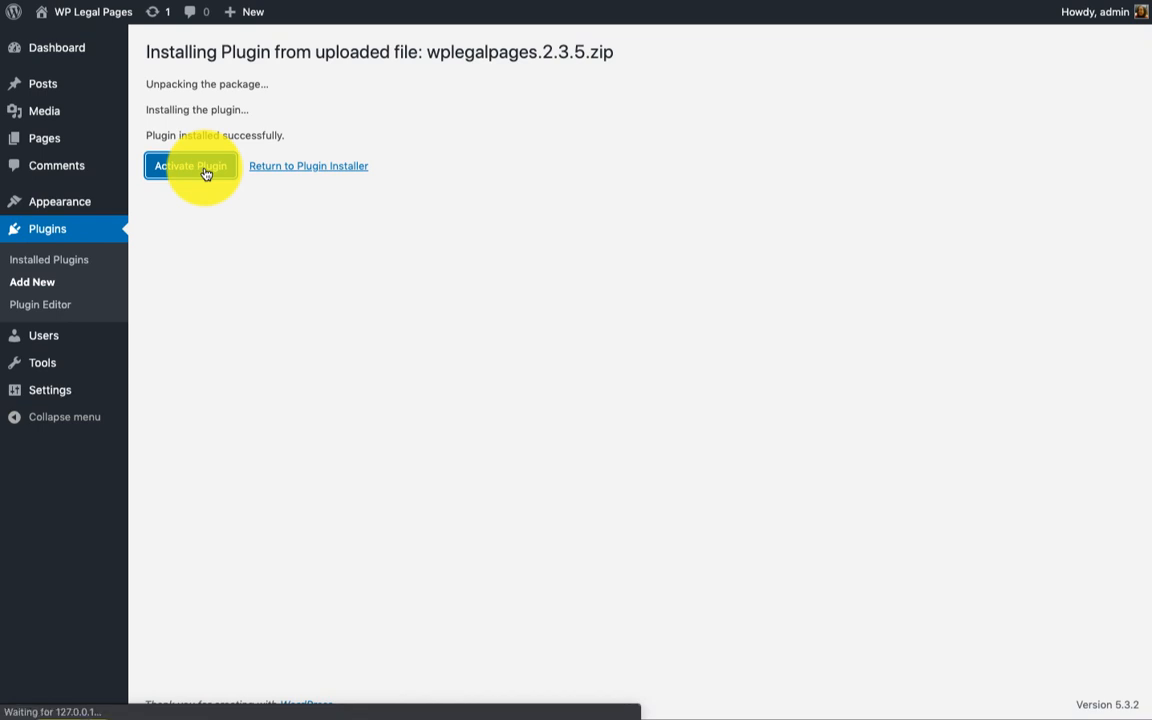
pyautogui.click(190, 164)
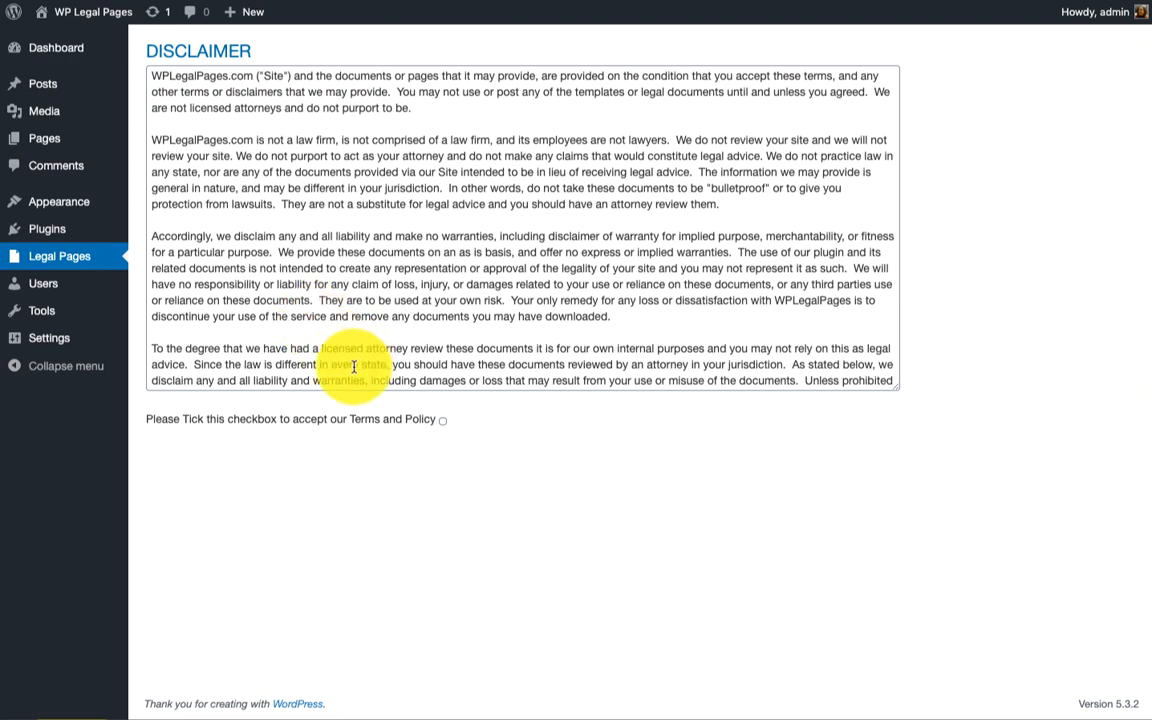
# Step: Agree to the plugin's Terms and Policy and accept the disclaimer
pyautogui.scroll(-3)
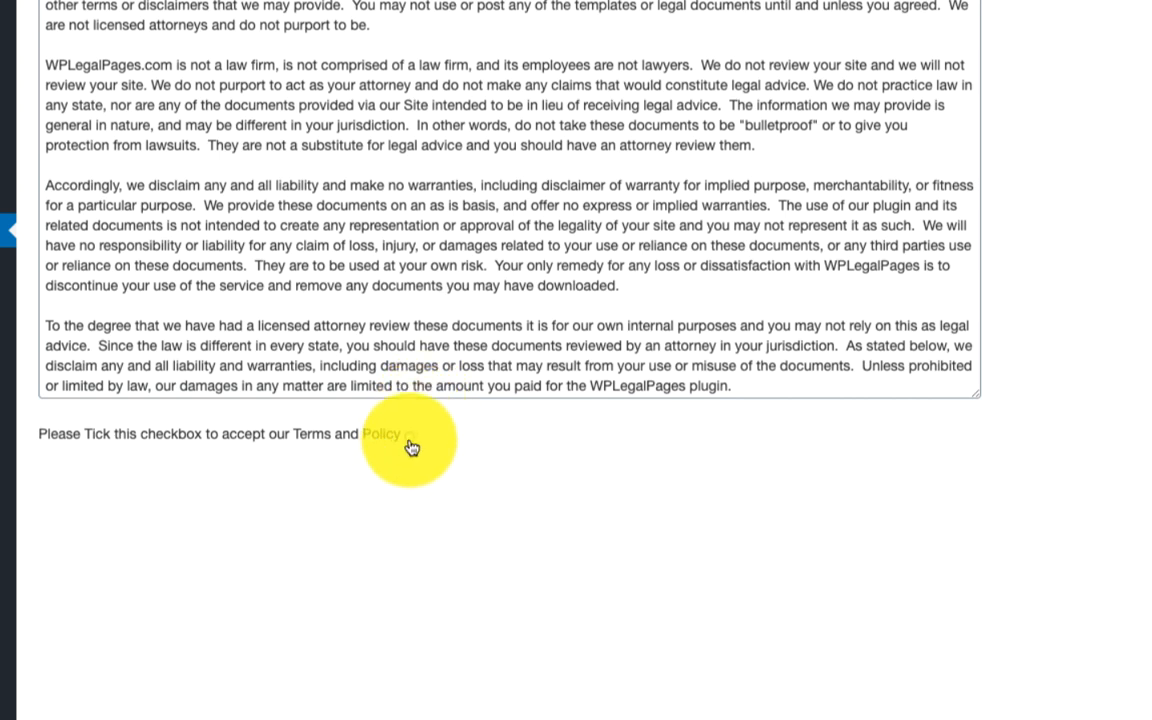
pyautogui.click(408, 436)
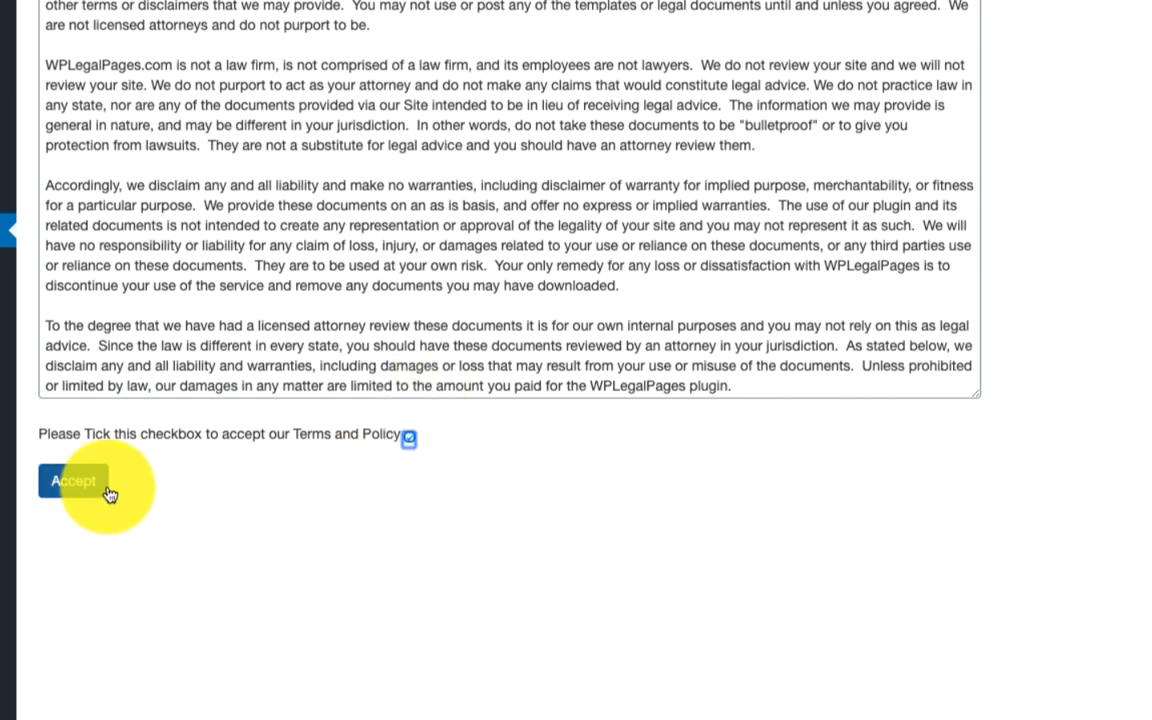
pyautogui.click(72, 480)
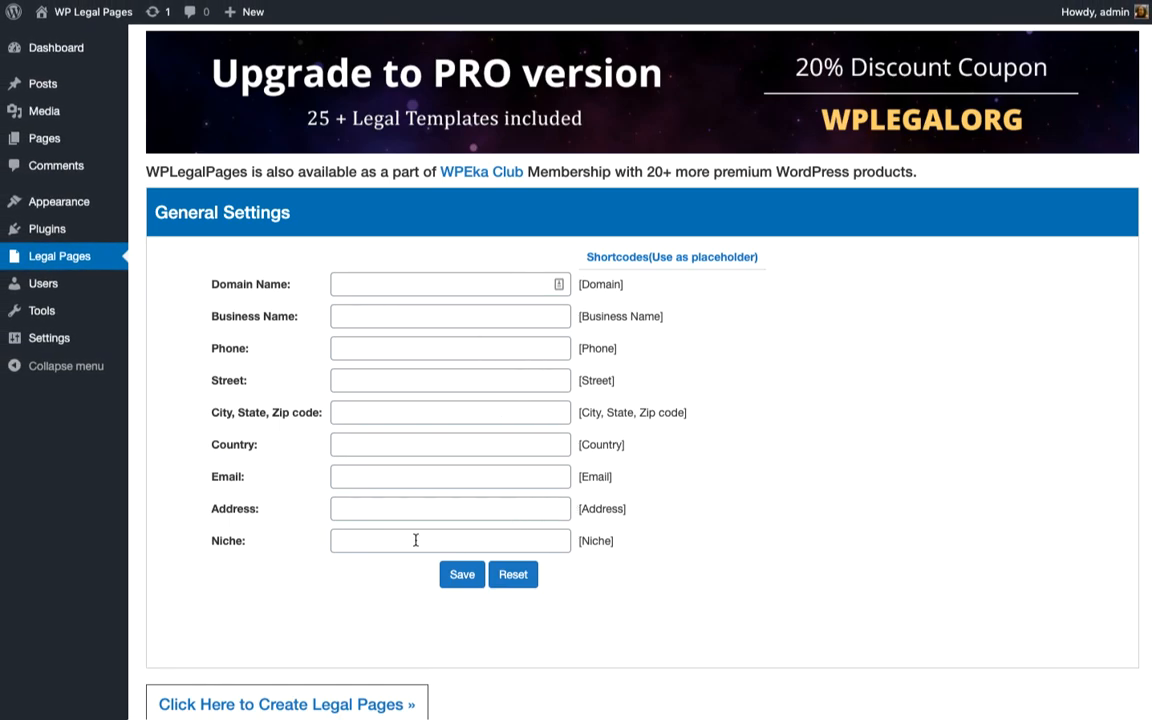
pyautogui.moveTo(392, 574)
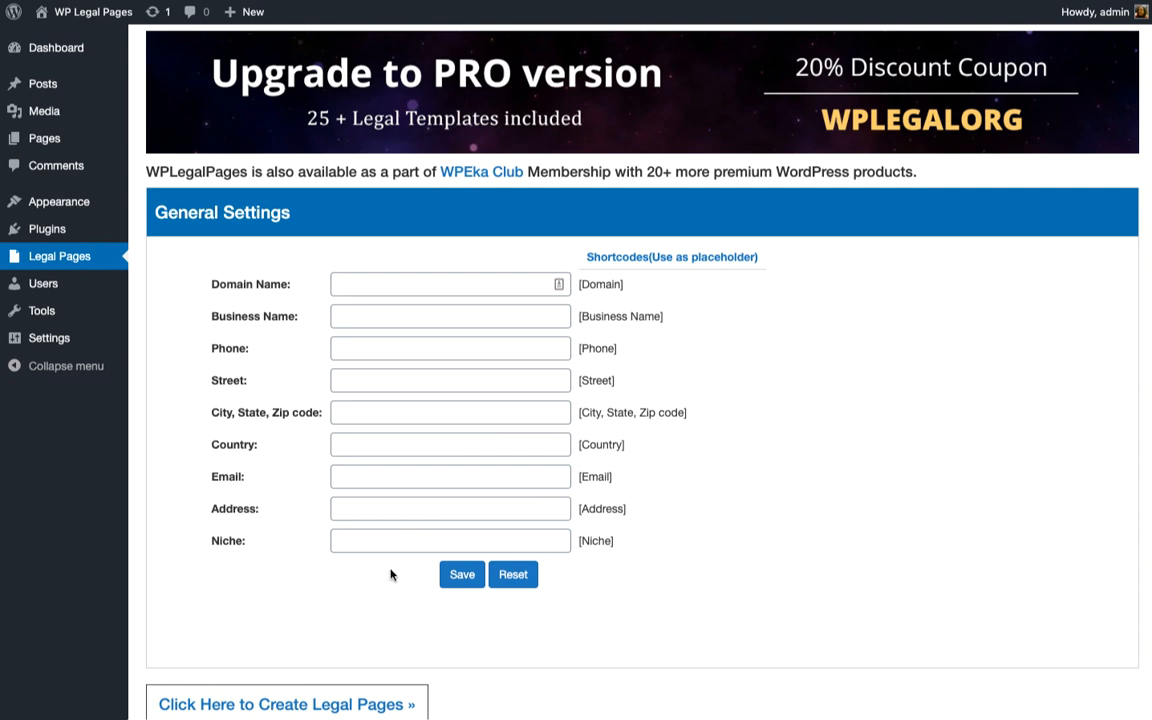
pyautogui.moveTo(460, 574)
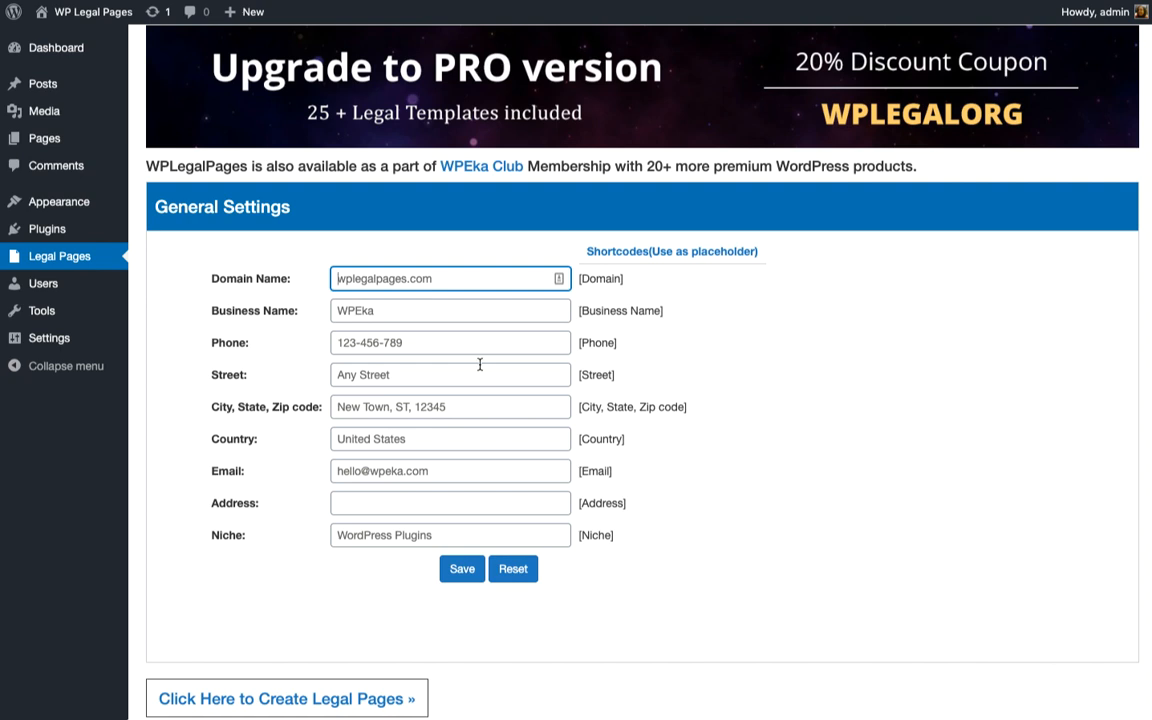
pyautogui.moveTo(492, 452)
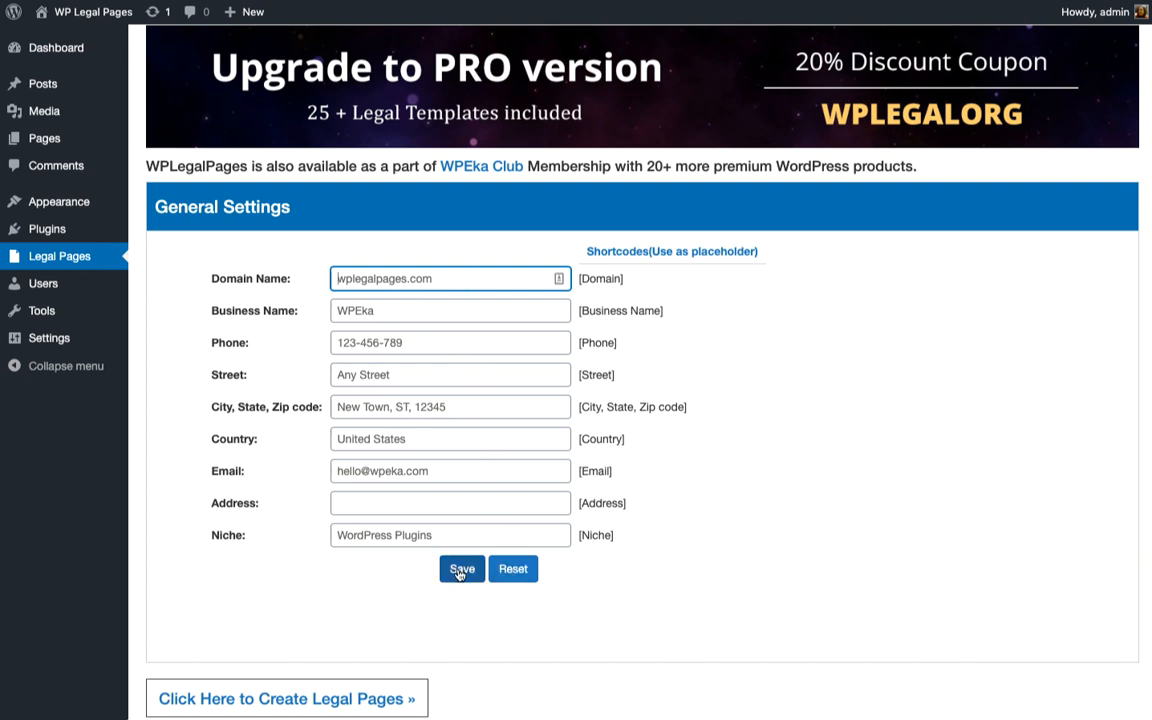
# Step: Save General Settings with domain wplegalpages.com, business WPEka, country United States, niche WordPress Plugins
pyautogui.click(460, 568)
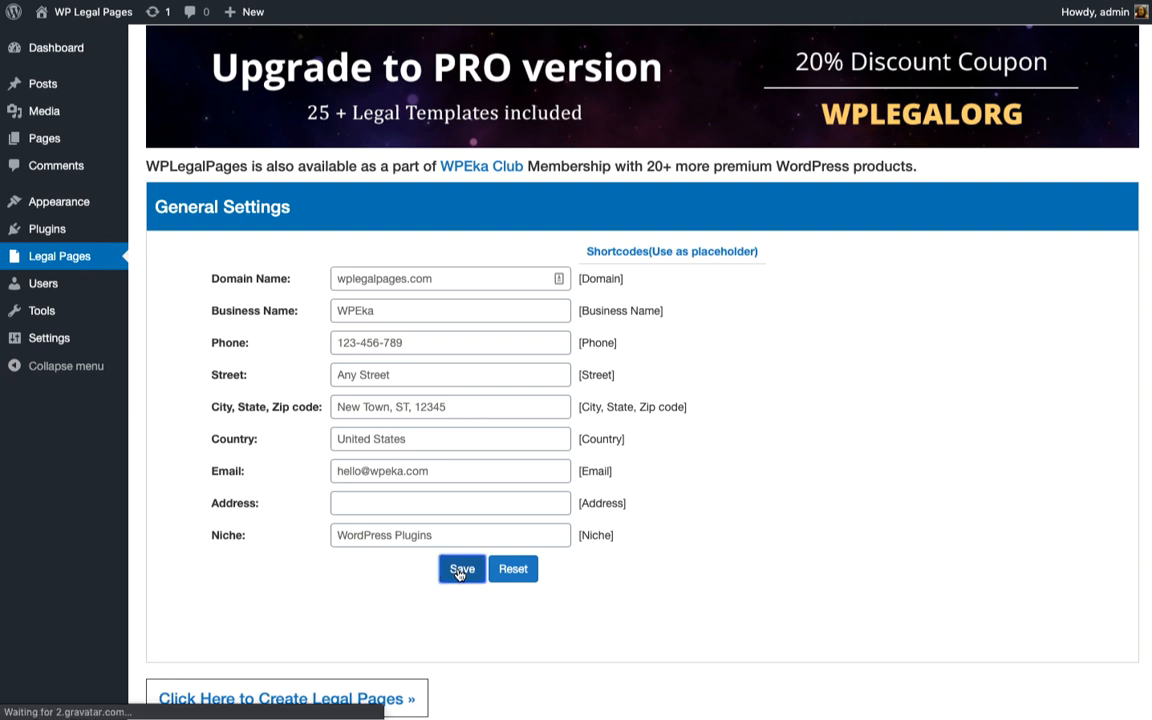
pyautogui.click(460, 568)
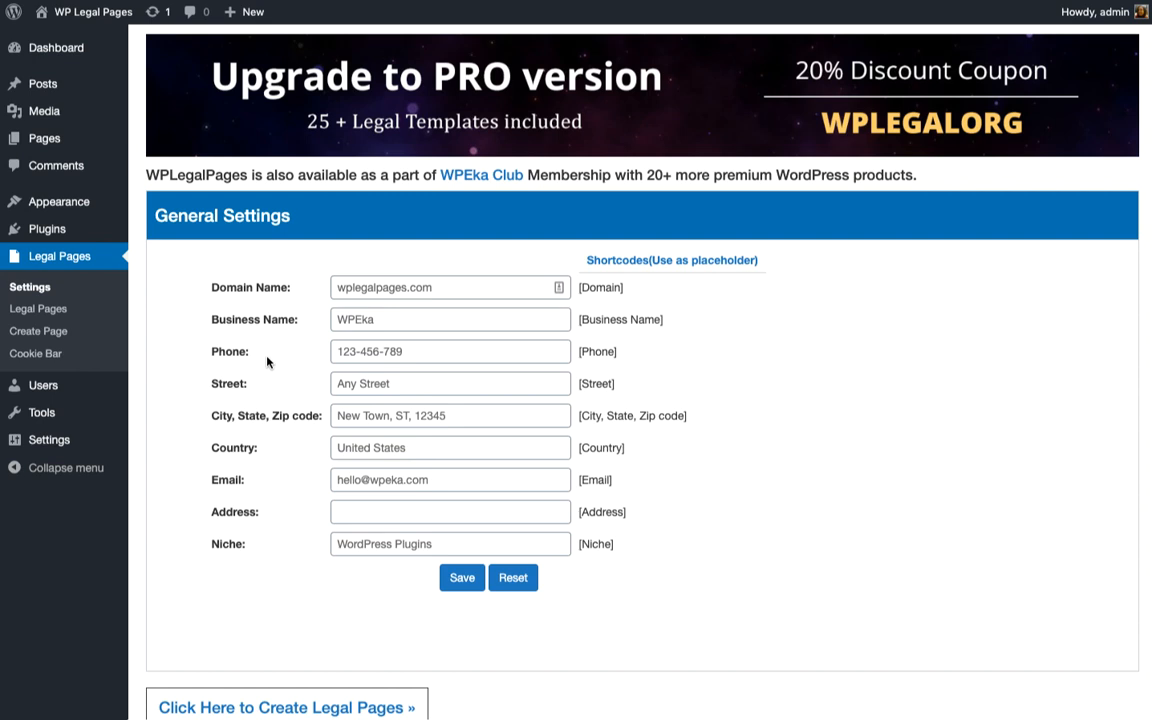
# Step: Load the Privacy Policy template for wplegalpages.com in the Create Page editor
pyautogui.click(38, 332)
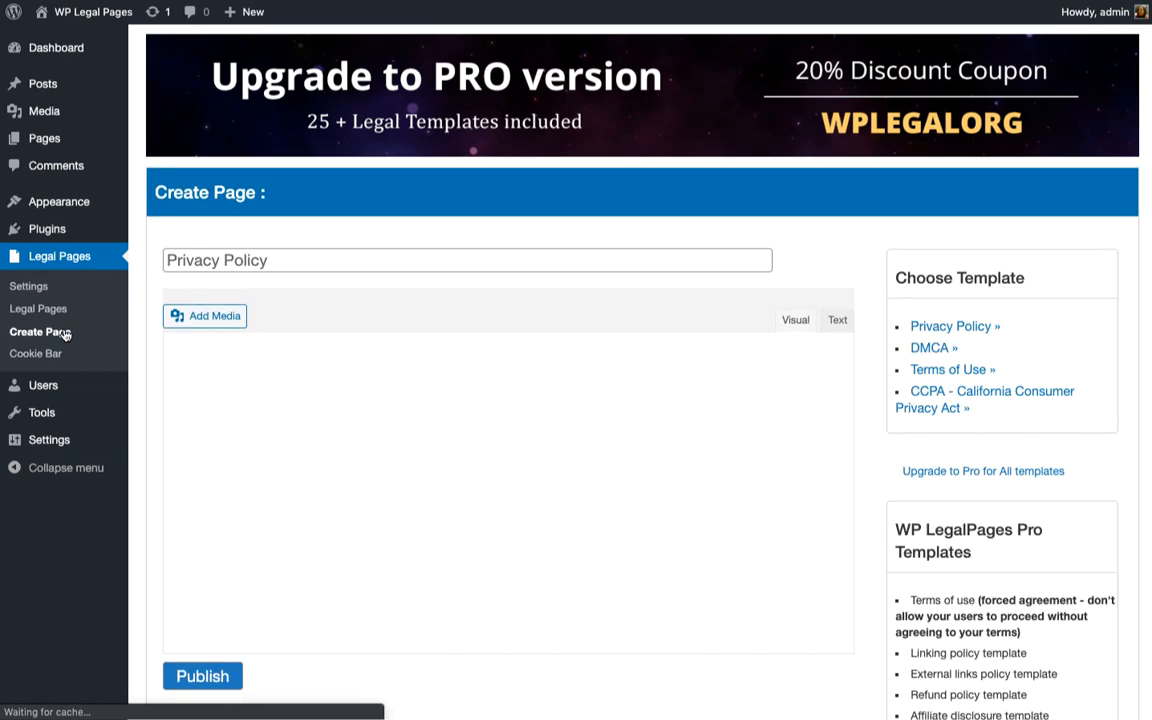
pyautogui.click(952, 326)
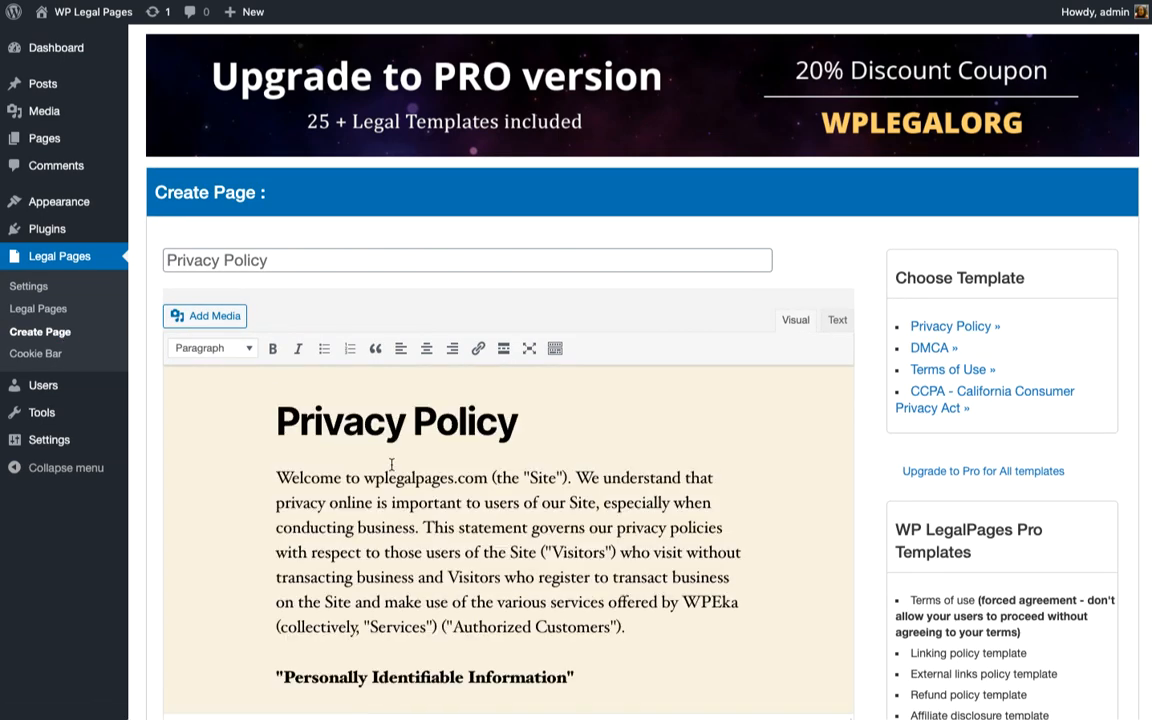
pyautogui.moveTo(700, 490)
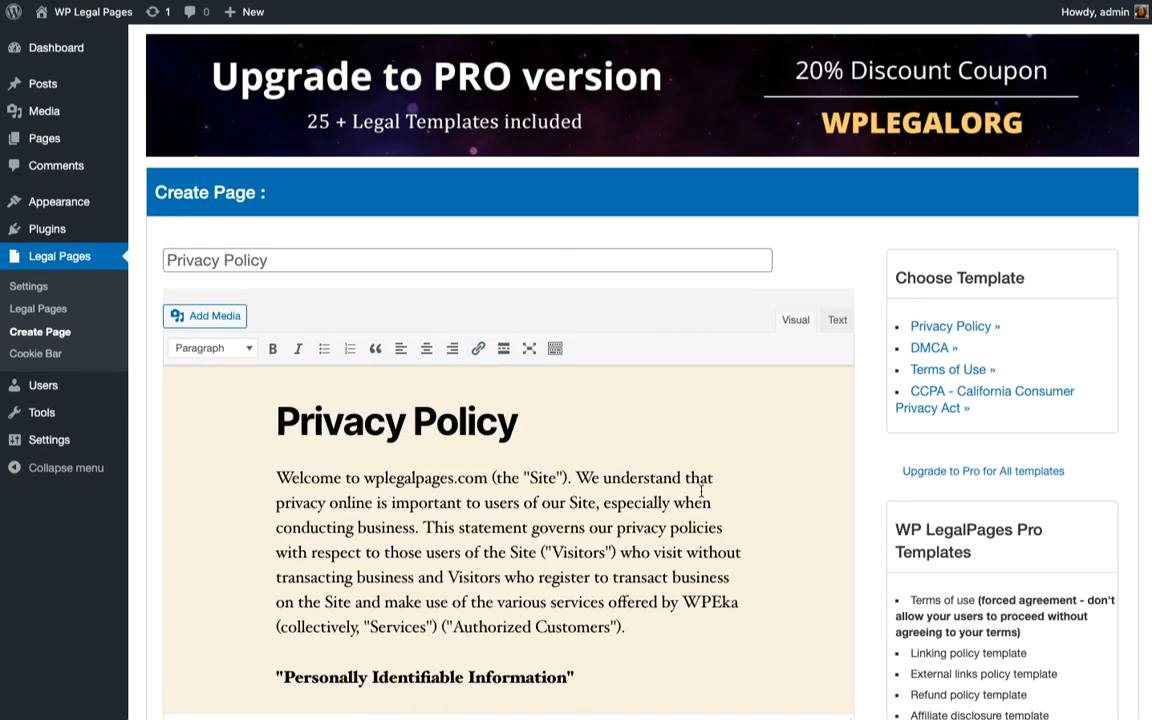